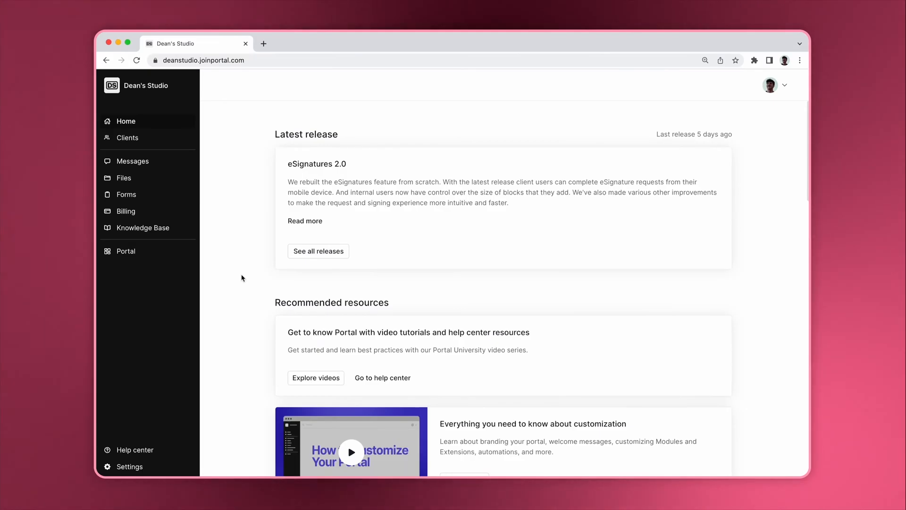
mouse_move(153, 184)
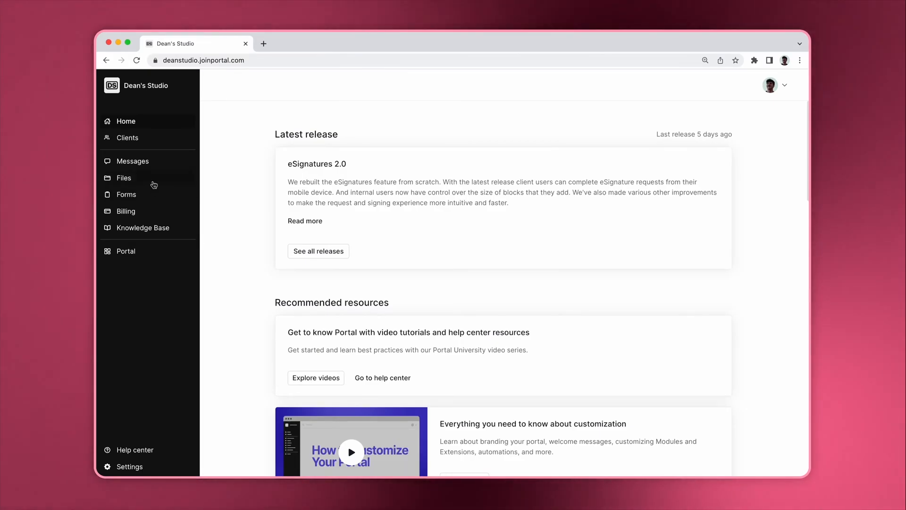
left_click(124, 178)
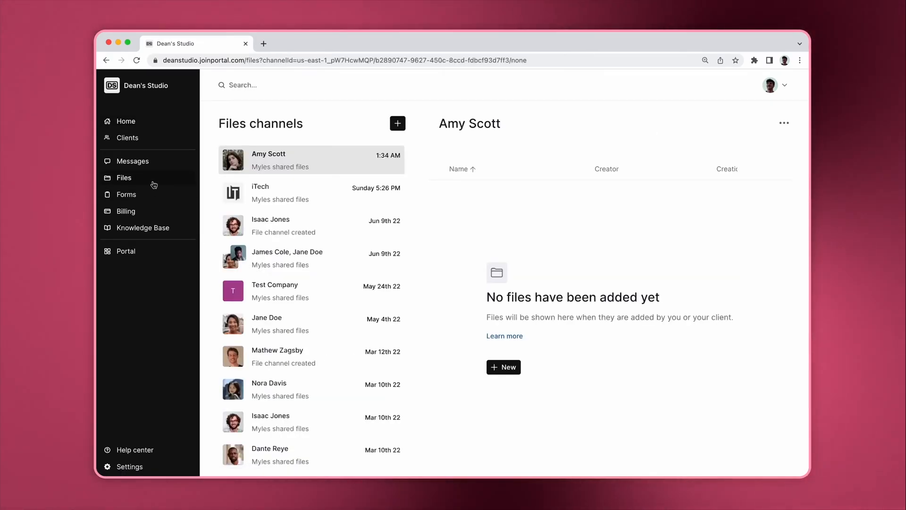
left_click(503, 367)
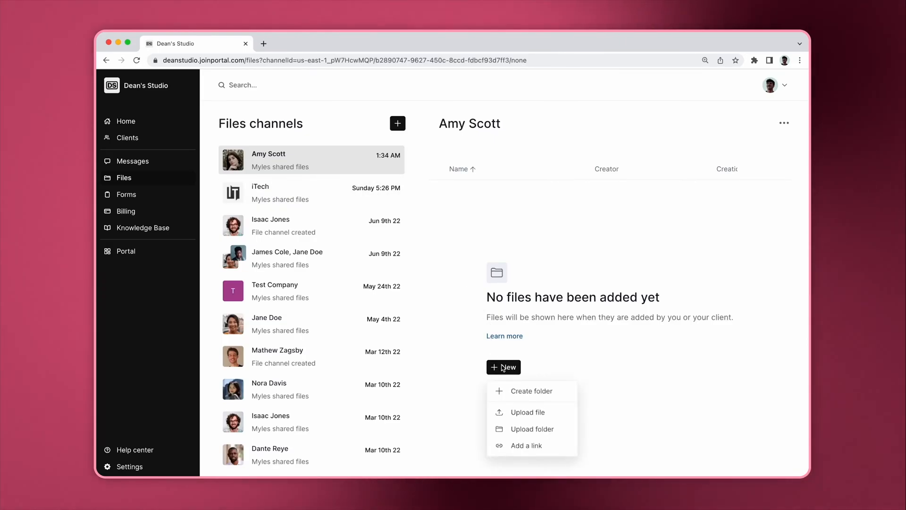
left_click(526, 412)
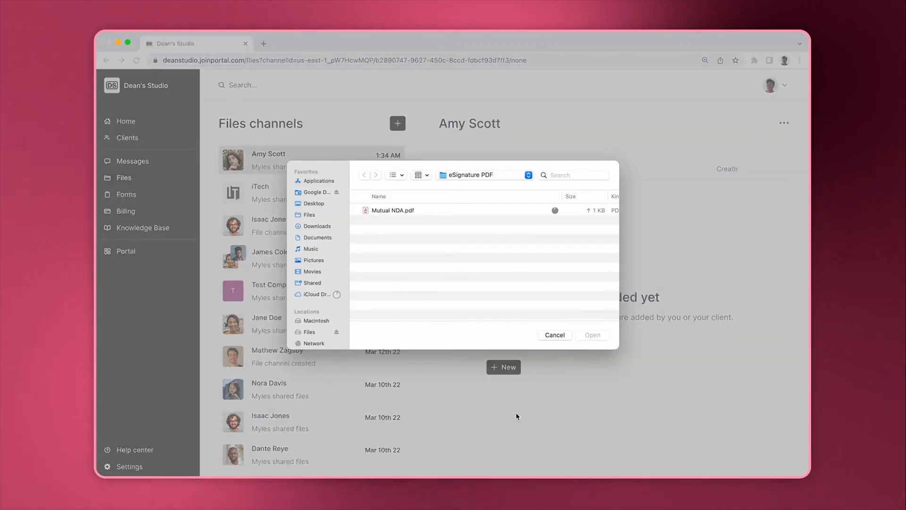
left_click(392, 210)
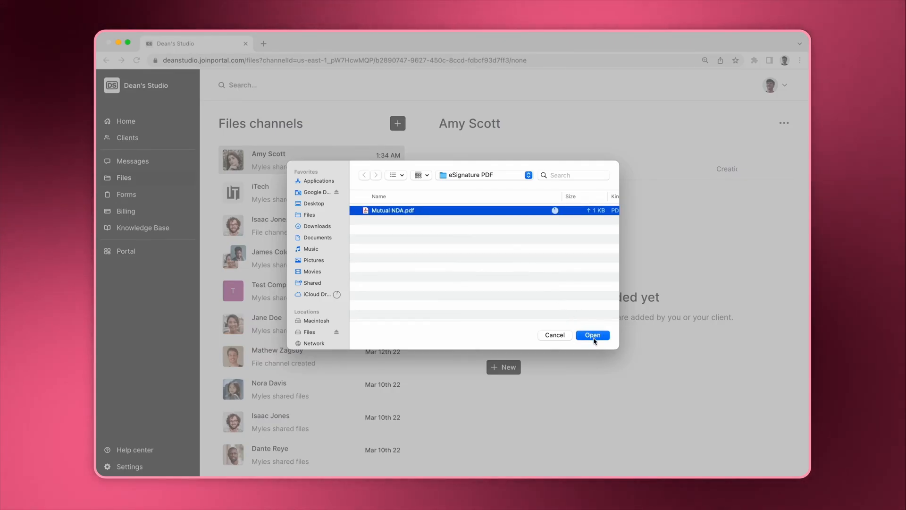
left_click(592, 335)
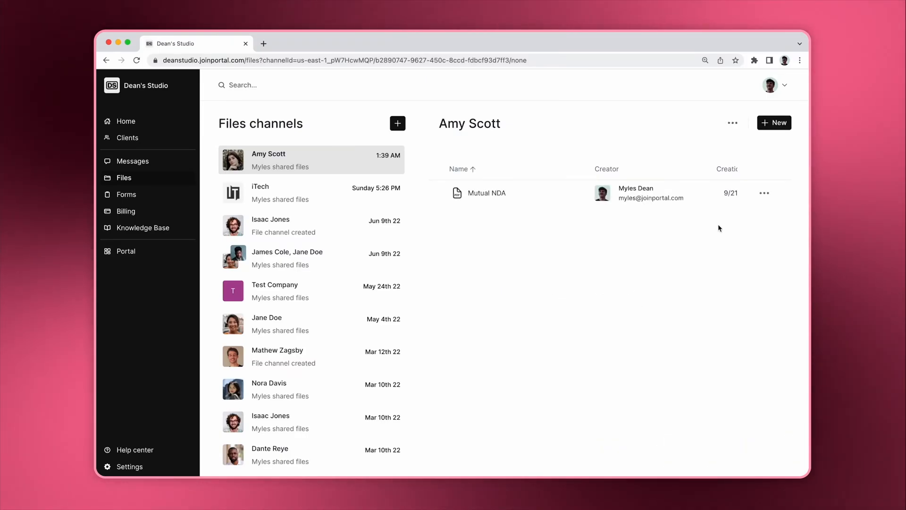
- Start an eSignature request from the Mutual NDA row's actions menu and scroll to the signature lines
left_click(764, 192)
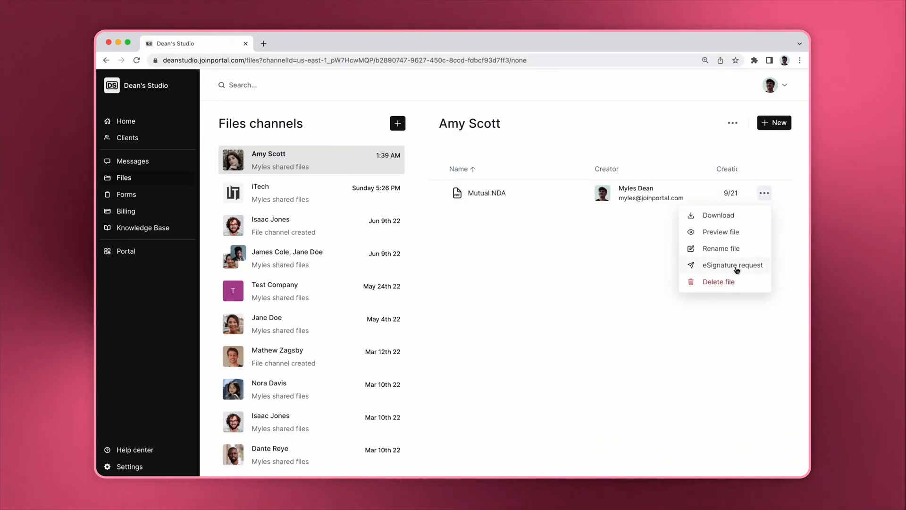
left_click(732, 265)
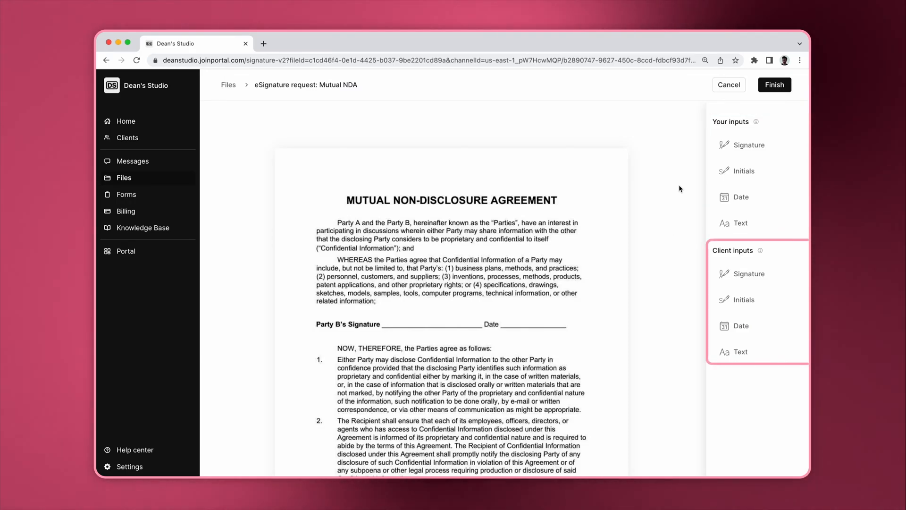
scroll("down", 3)
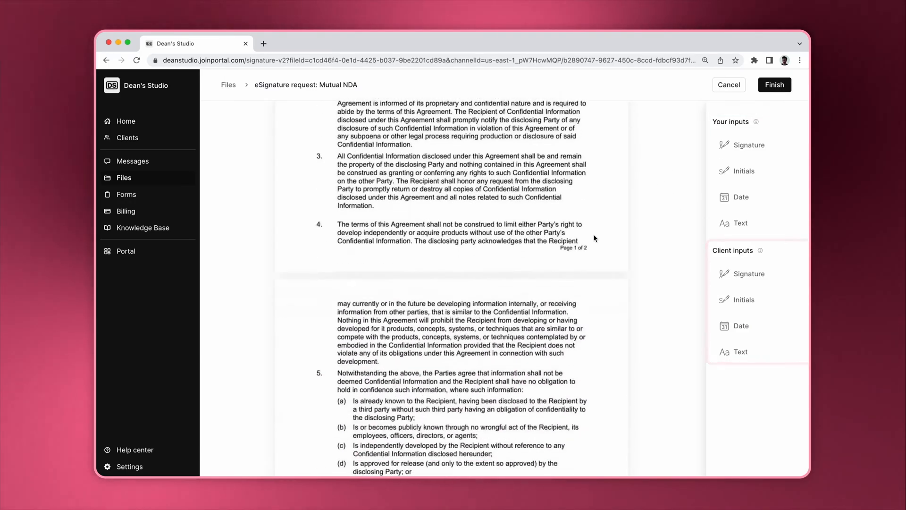
scroll("down", 3)
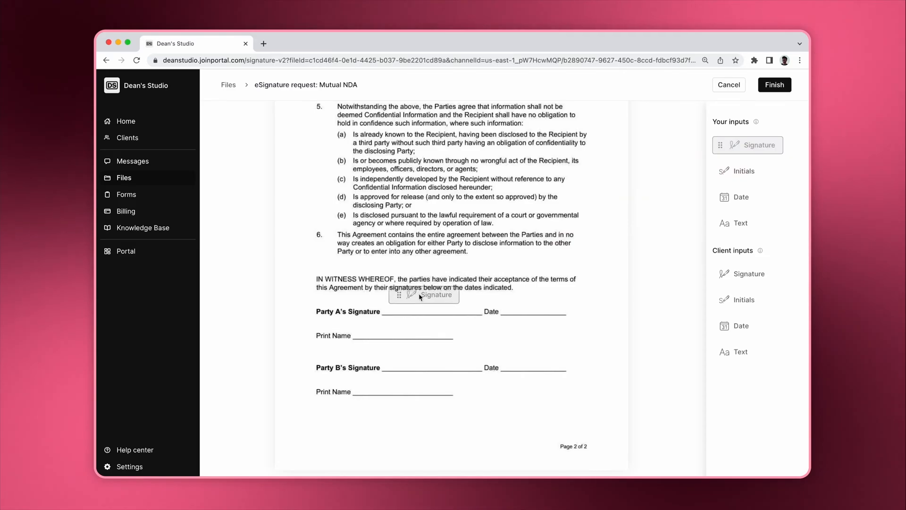
left_click(417, 305)
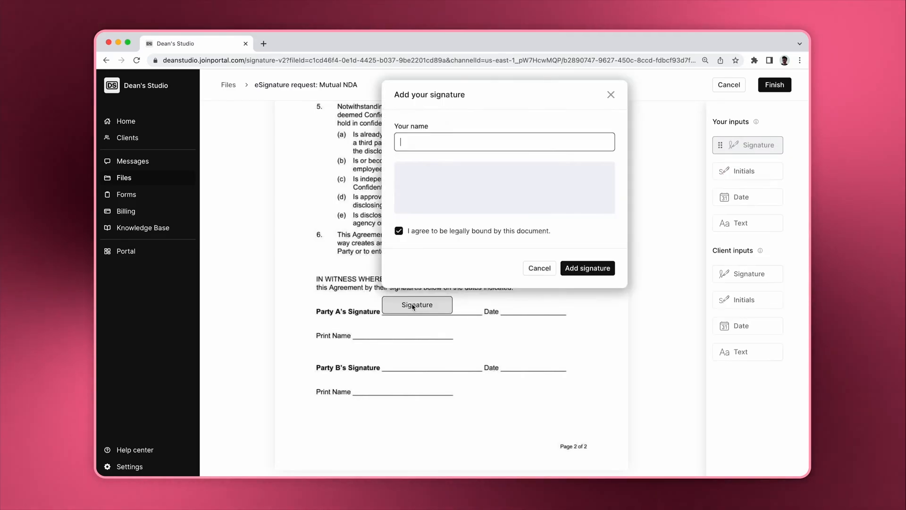
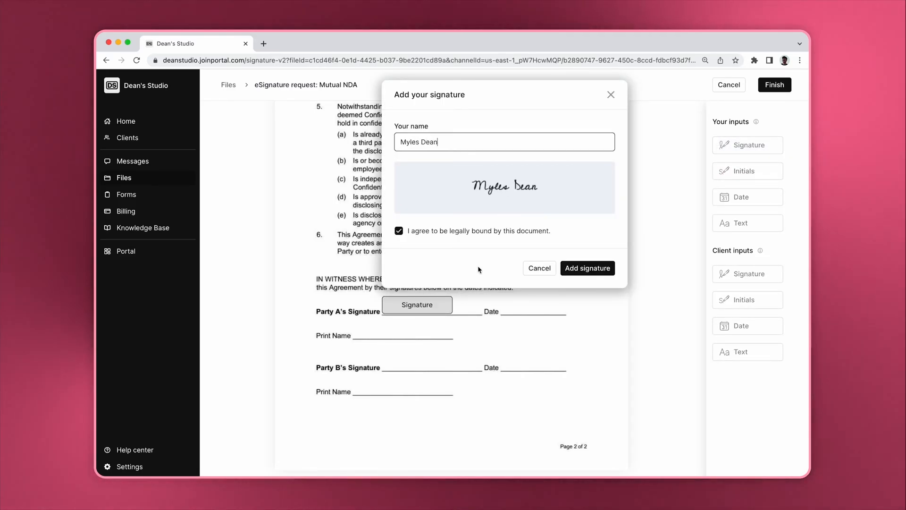
left_click(586, 268)
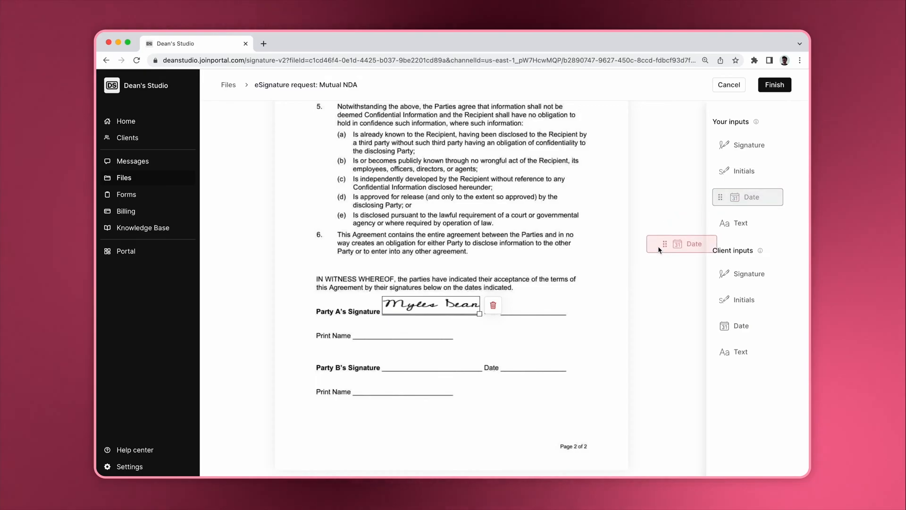
left_click(536, 305)
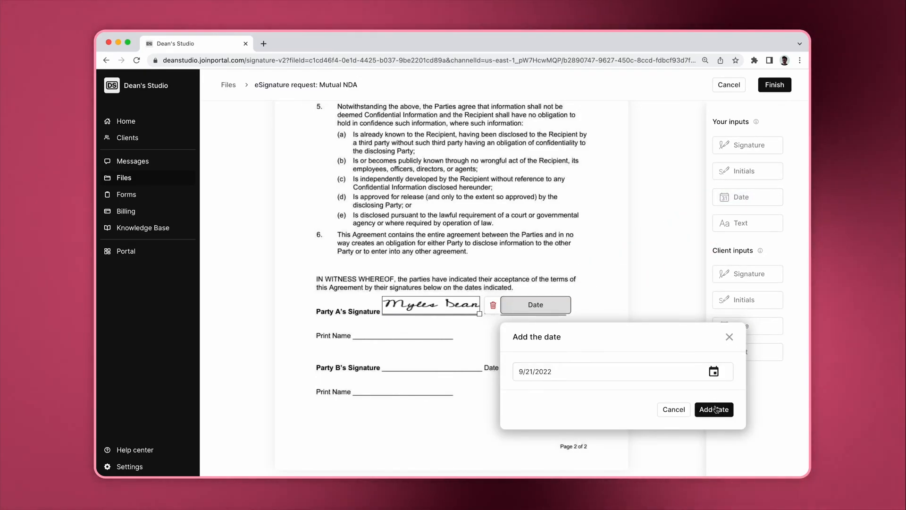
left_click(713, 409)
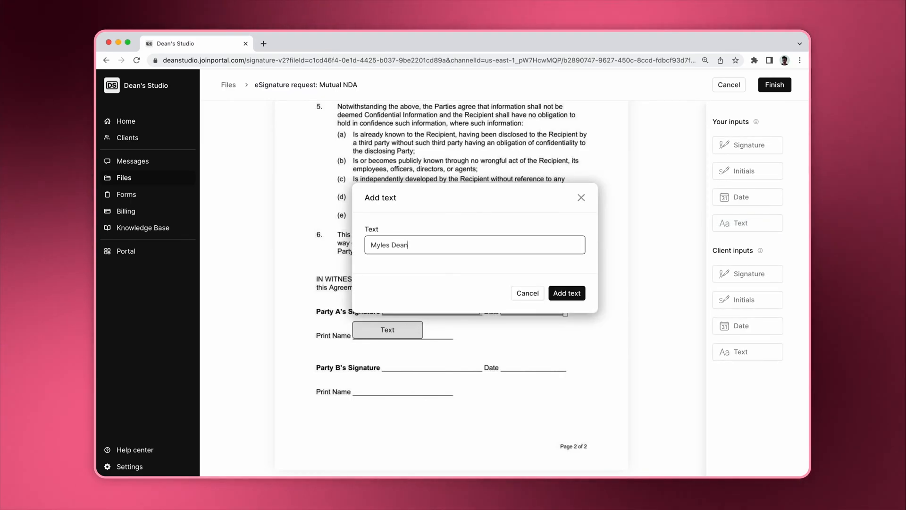
left_click(567, 293)
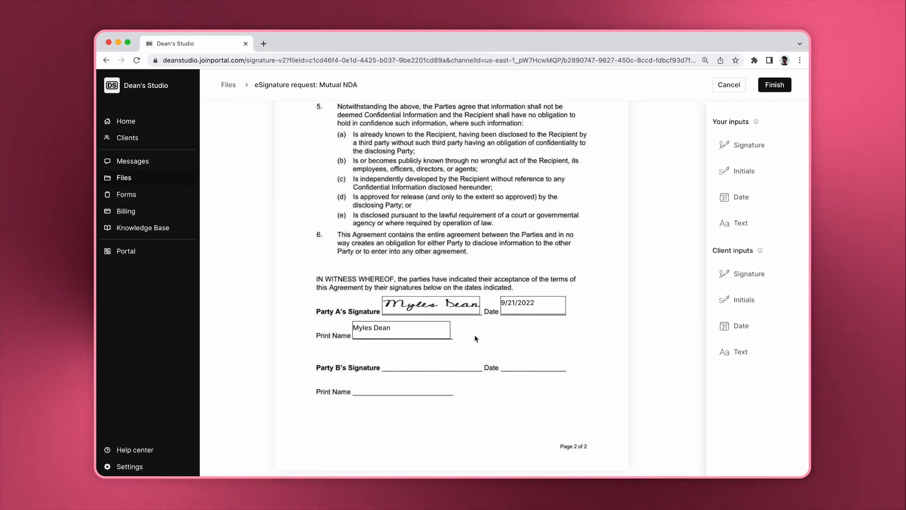
scroll("up", 3)
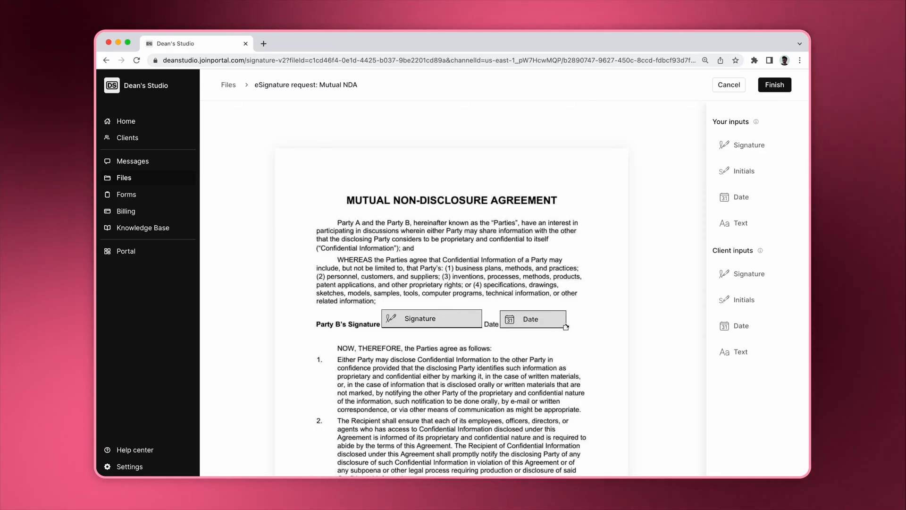
- Label Party B's client text field 'Print Name', make it optional and save it
scroll("down", 3)
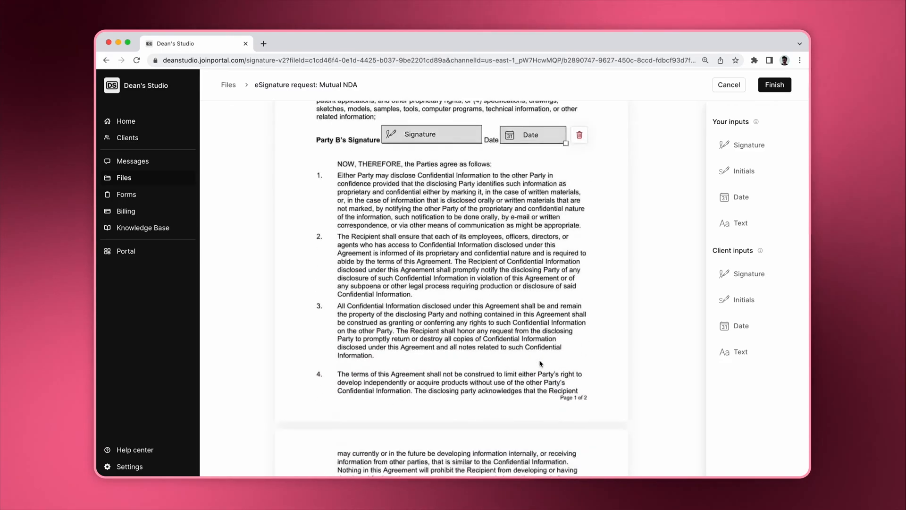
scroll("down", 3)
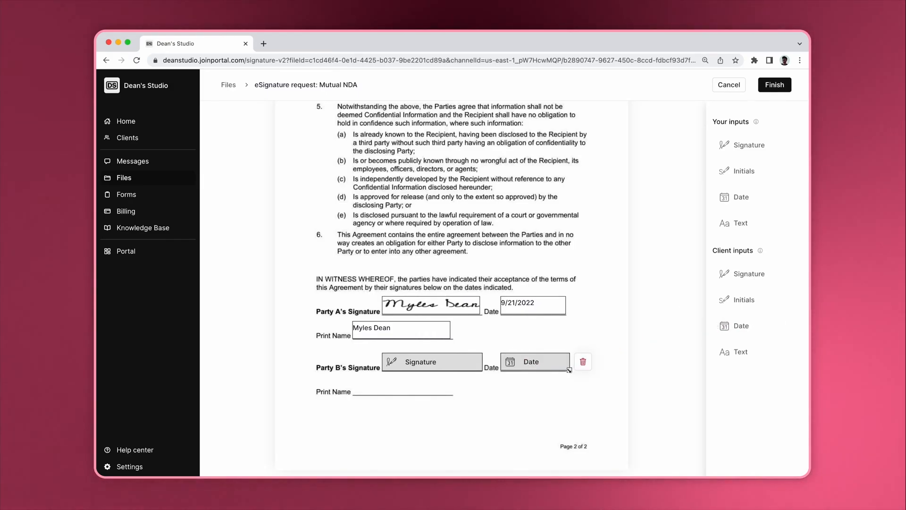
mouse_move(566, 402)
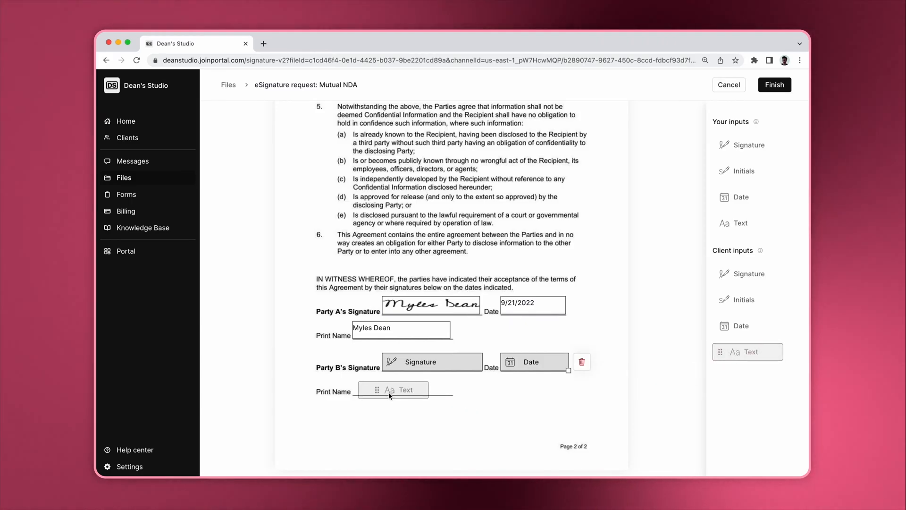
left_click(392, 389)
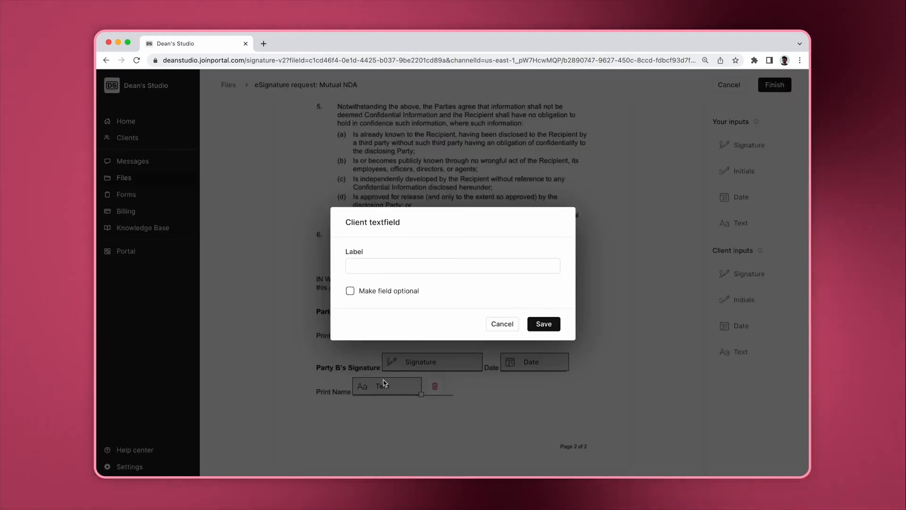
type("Print Name")
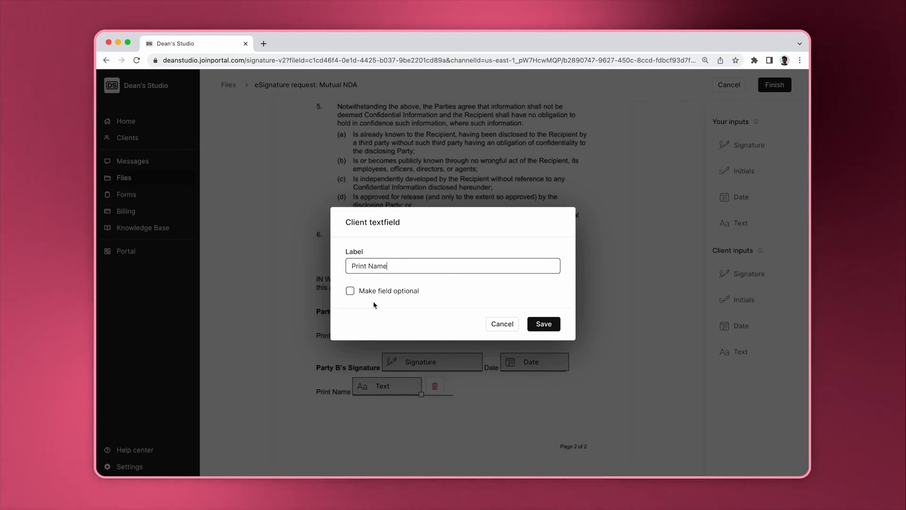
mouse_move(351, 294)
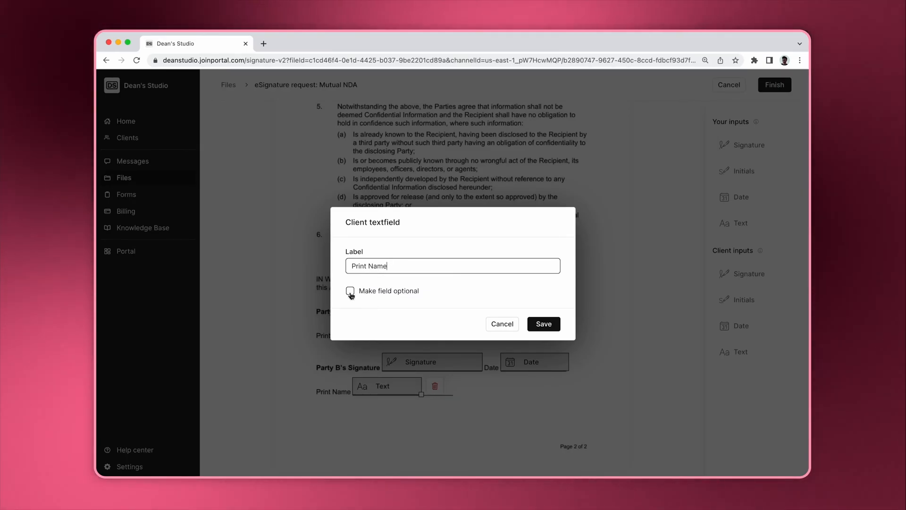
left_click(350, 291)
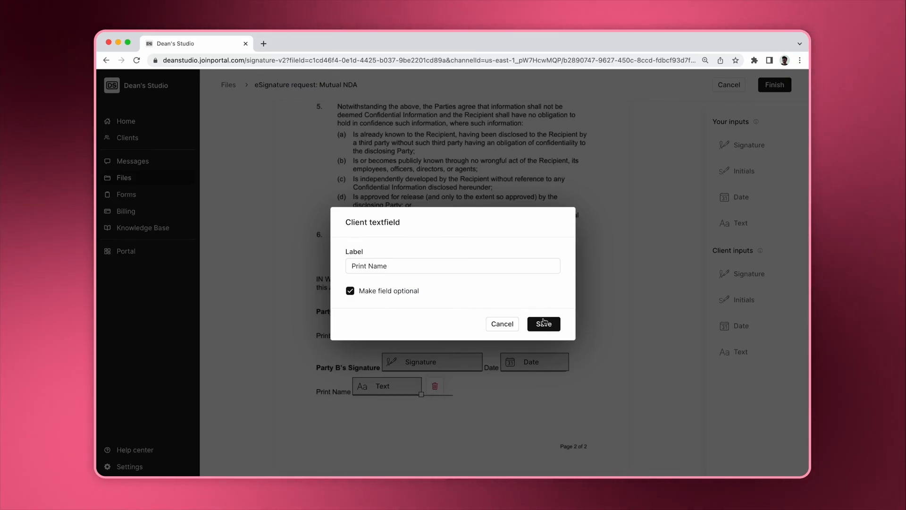
left_click(542, 324)
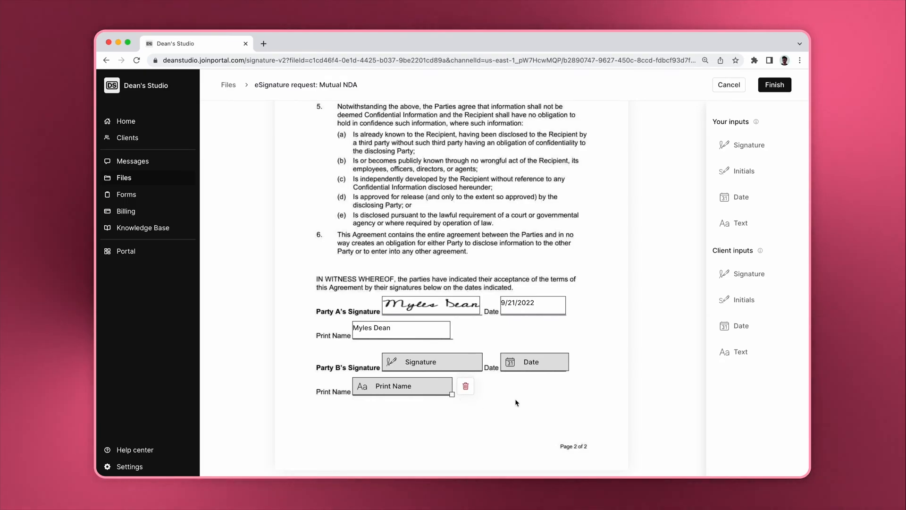
- Finish field placement and send the Mutual NDA signature request to the client
left_click(775, 85)
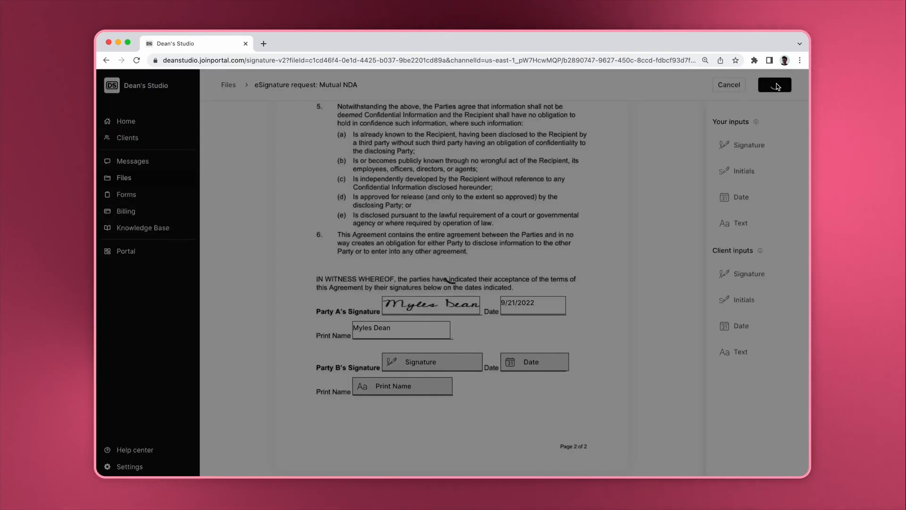
left_click(774, 84)
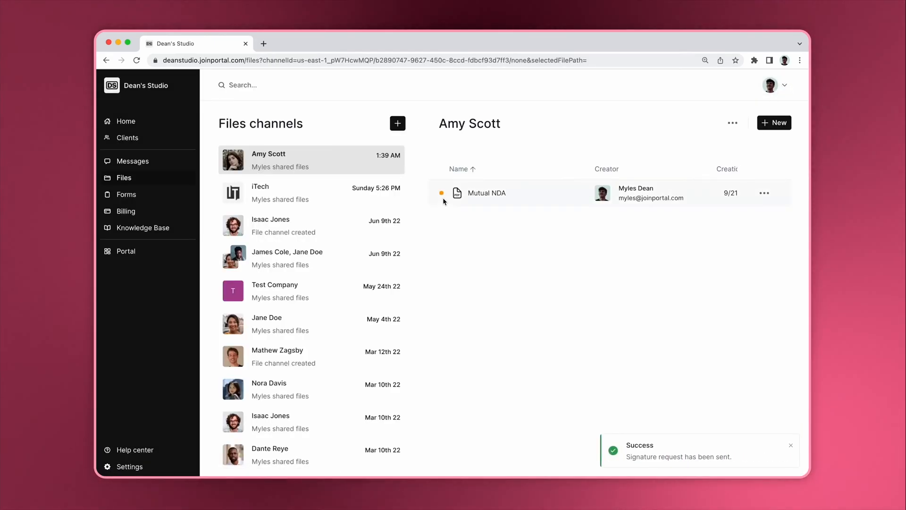
mouse_move(443, 193)
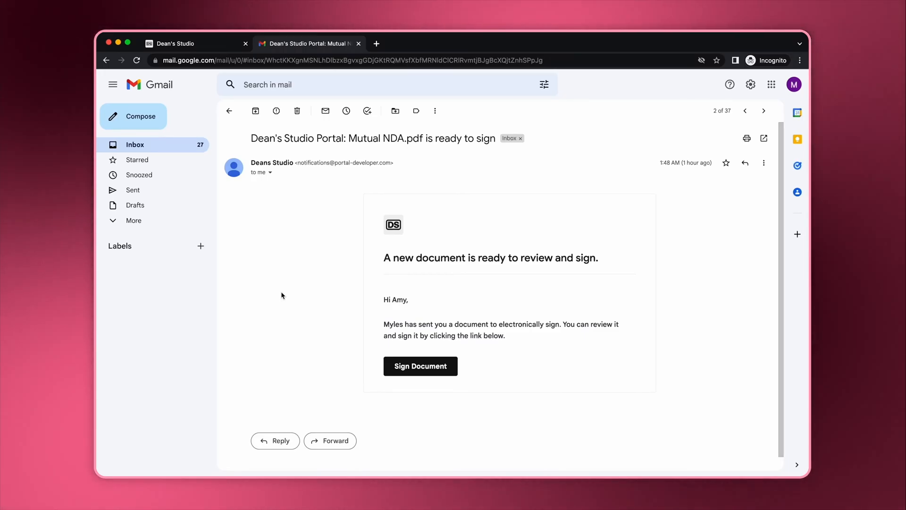
- Switch from the 'ready to sign' Gmail message over to Amy's client portal
left_click(194, 43)
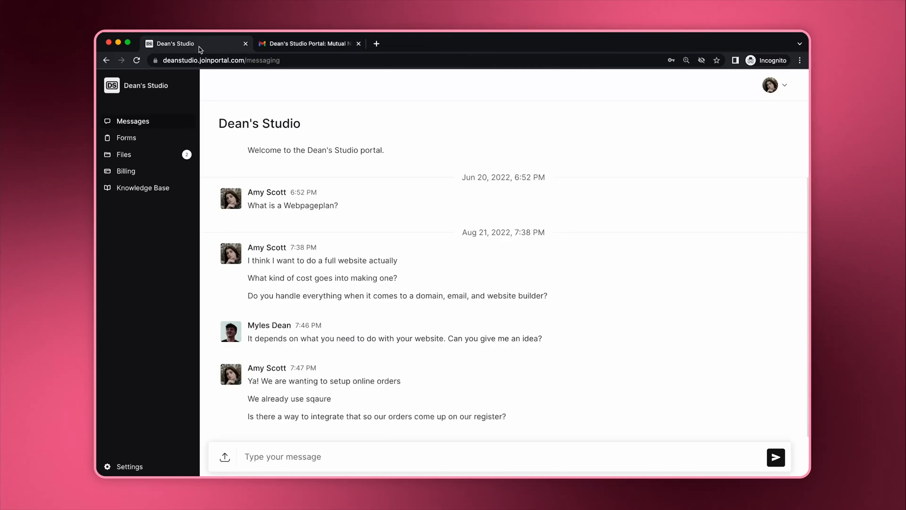
mouse_move(164, 264)
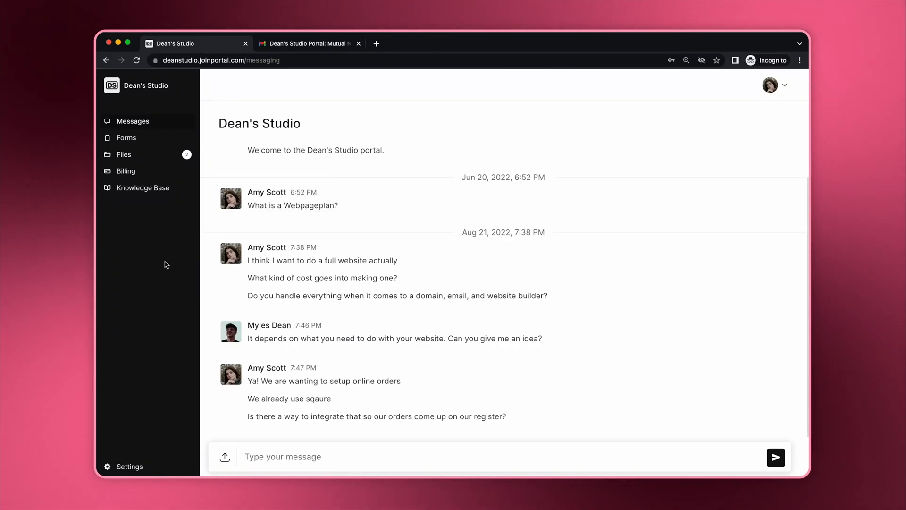
mouse_move(164, 249)
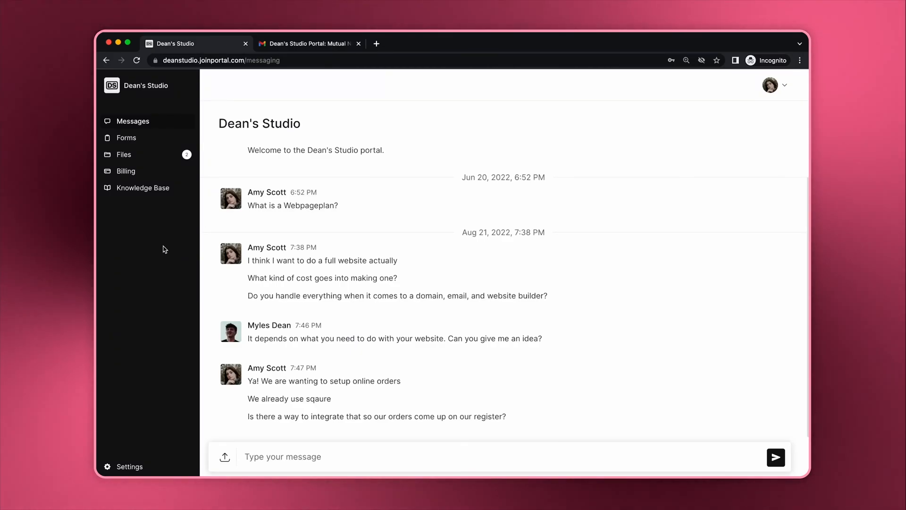
- Go to the client's Files list and start eSigning the Mutual NDA
left_click(124, 154)
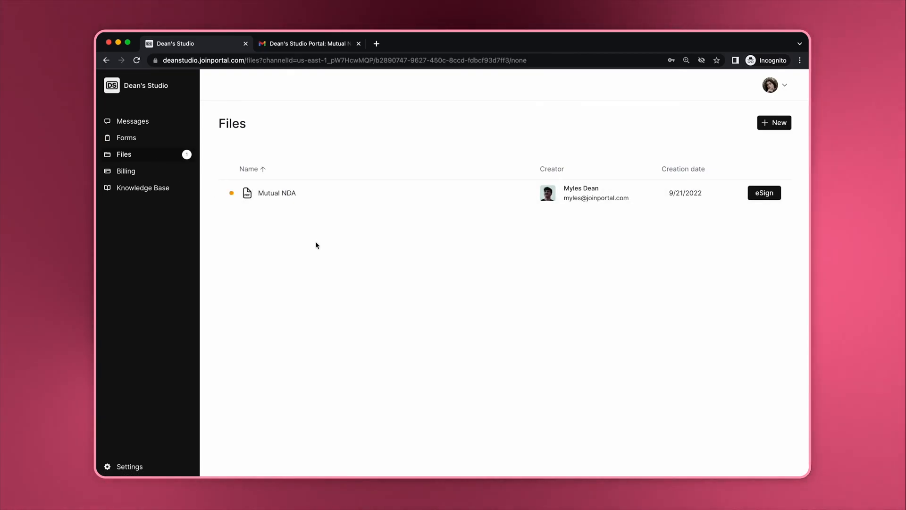
left_click(764, 193)
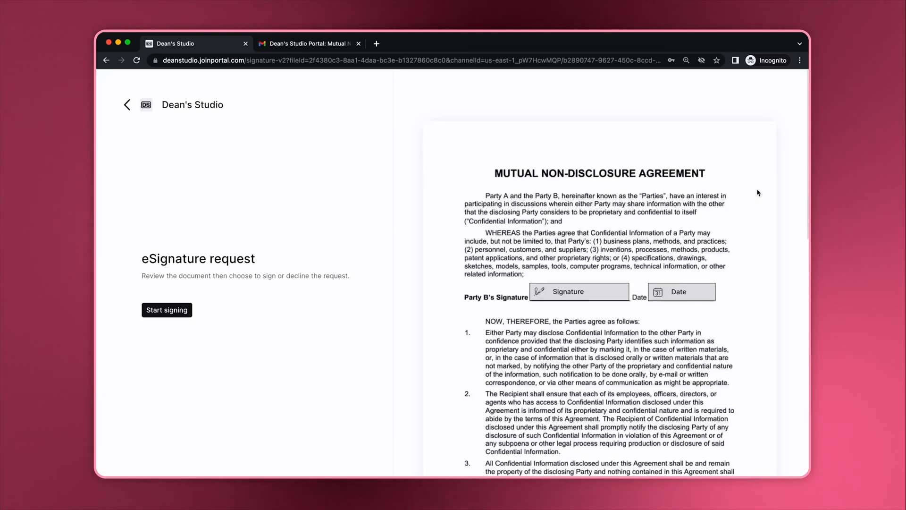
mouse_move(314, 355)
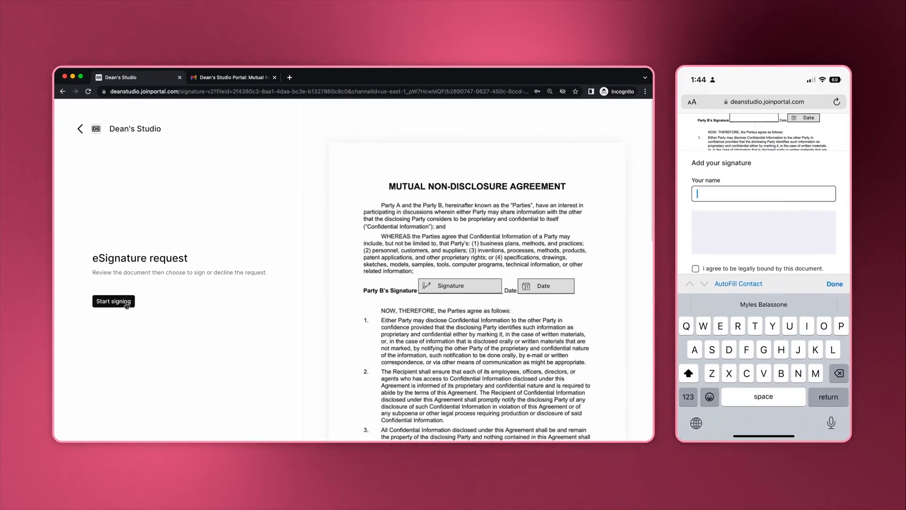
left_click(114, 301)
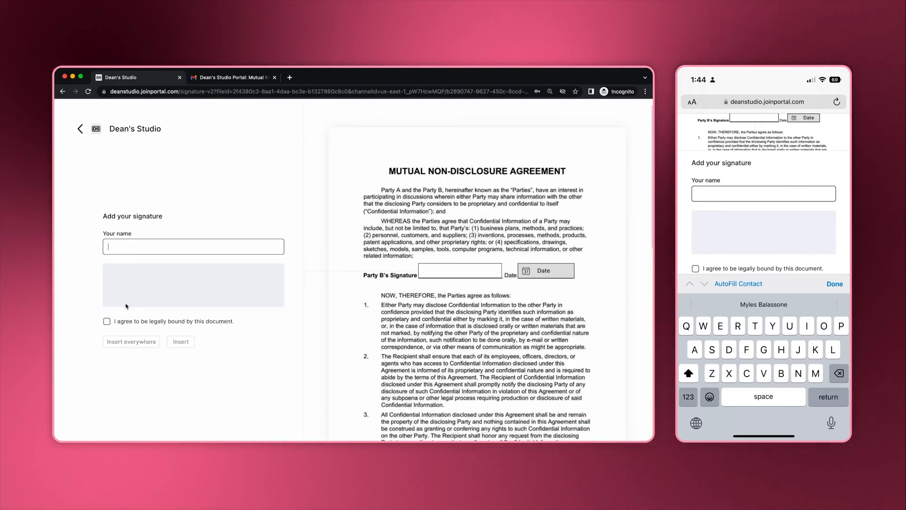
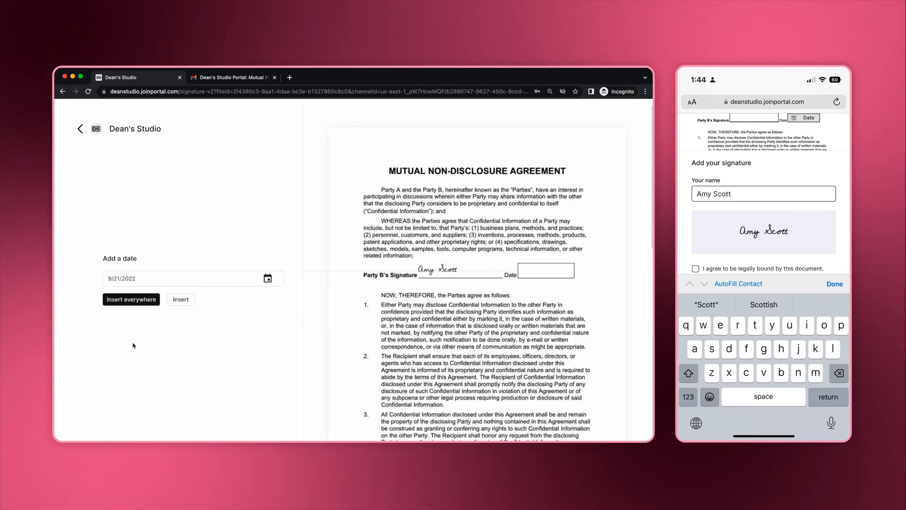
left_click(131, 299)
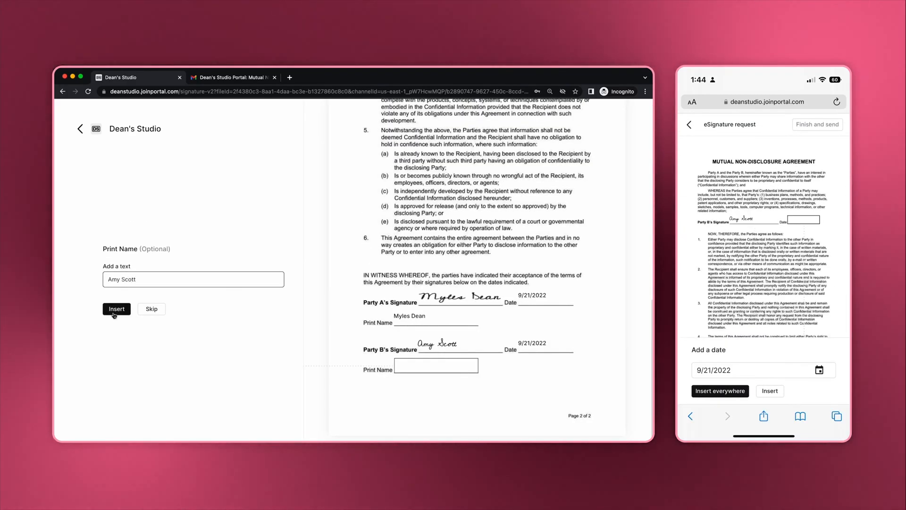
left_click(116, 309)
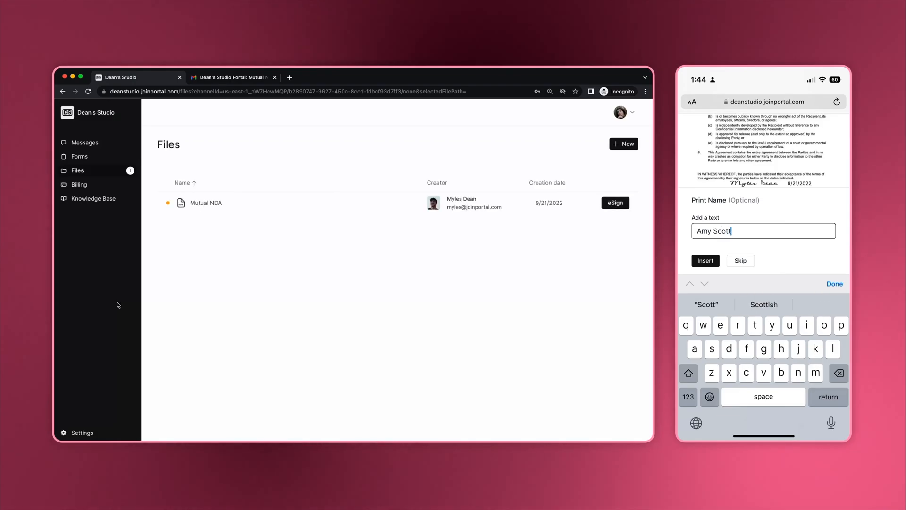
- Check the Mutual NDA's status dot in Files showing eSignature Status: Completed
left_click(704, 260)
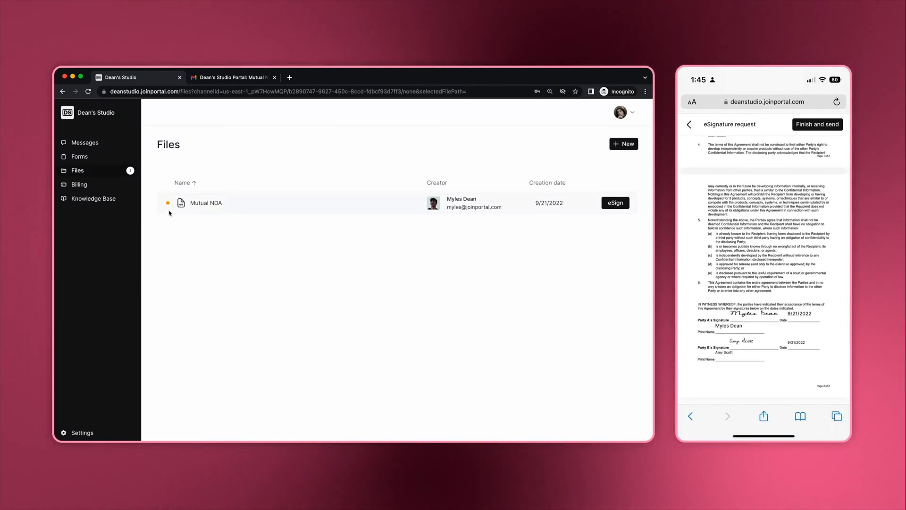
mouse_move(167, 203)
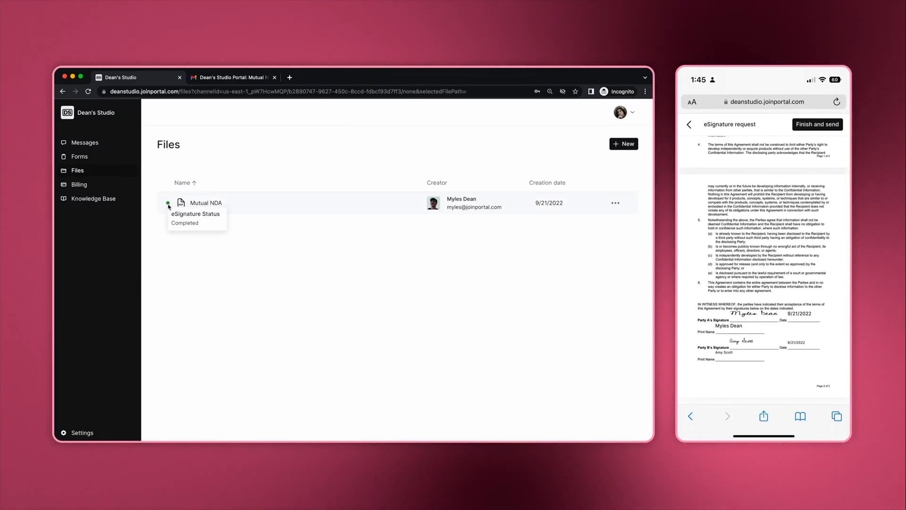
left_click(817, 124)
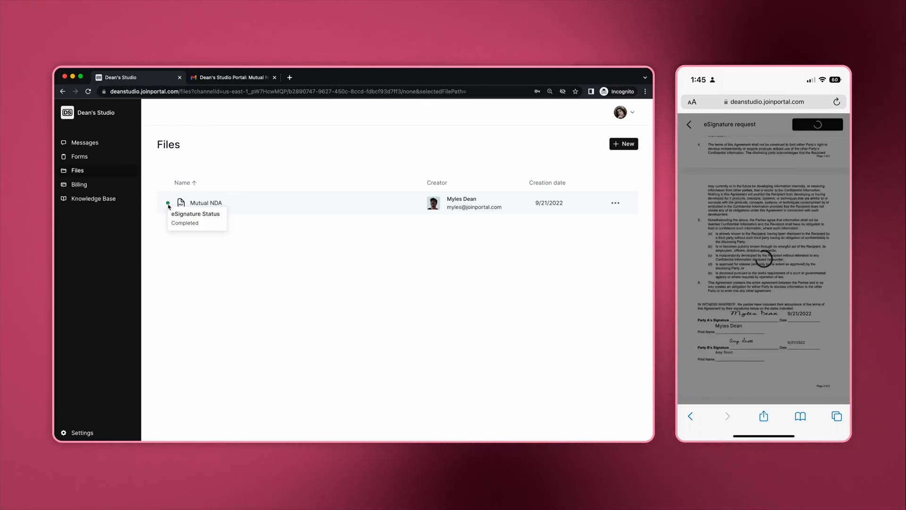